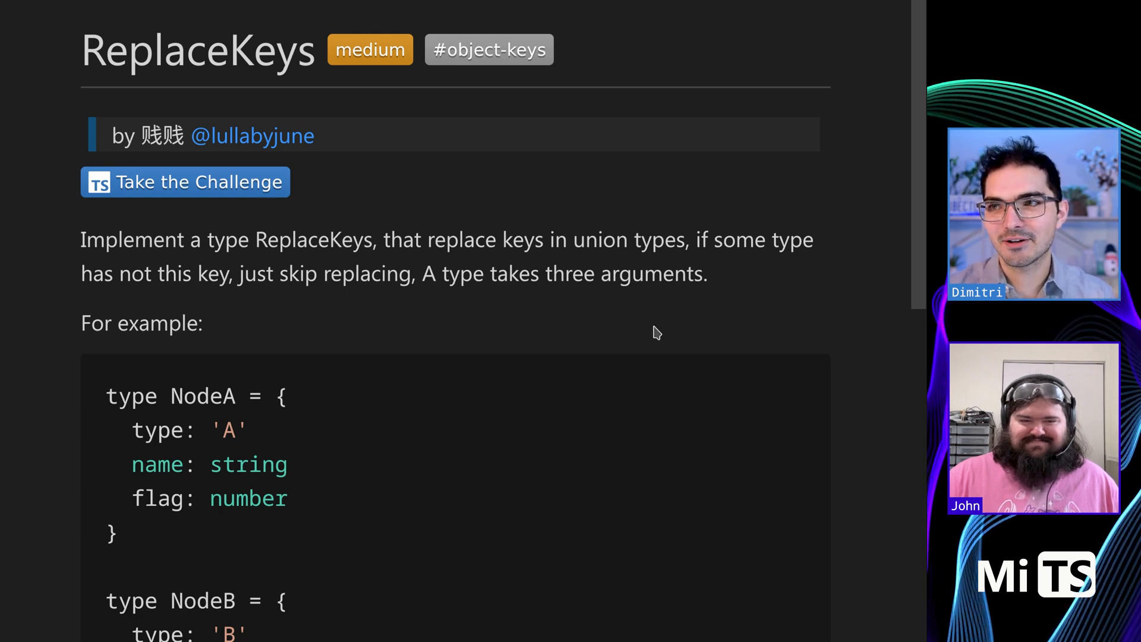
Step: Point out the name key in the NodeA example object
scroll(down, 3)
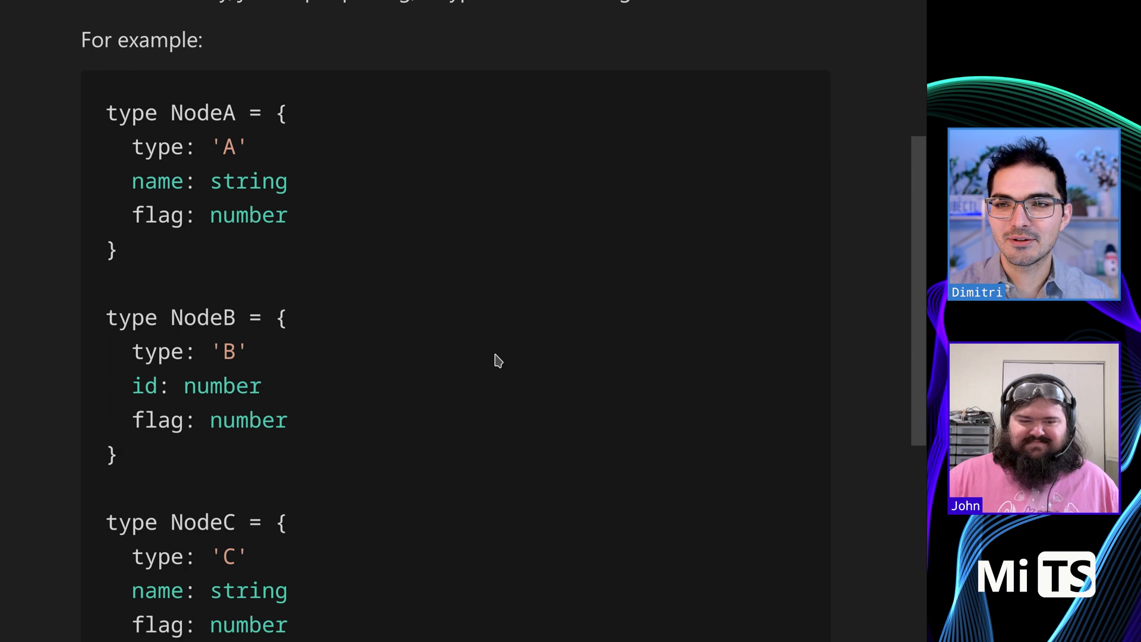
scroll(down, 3)
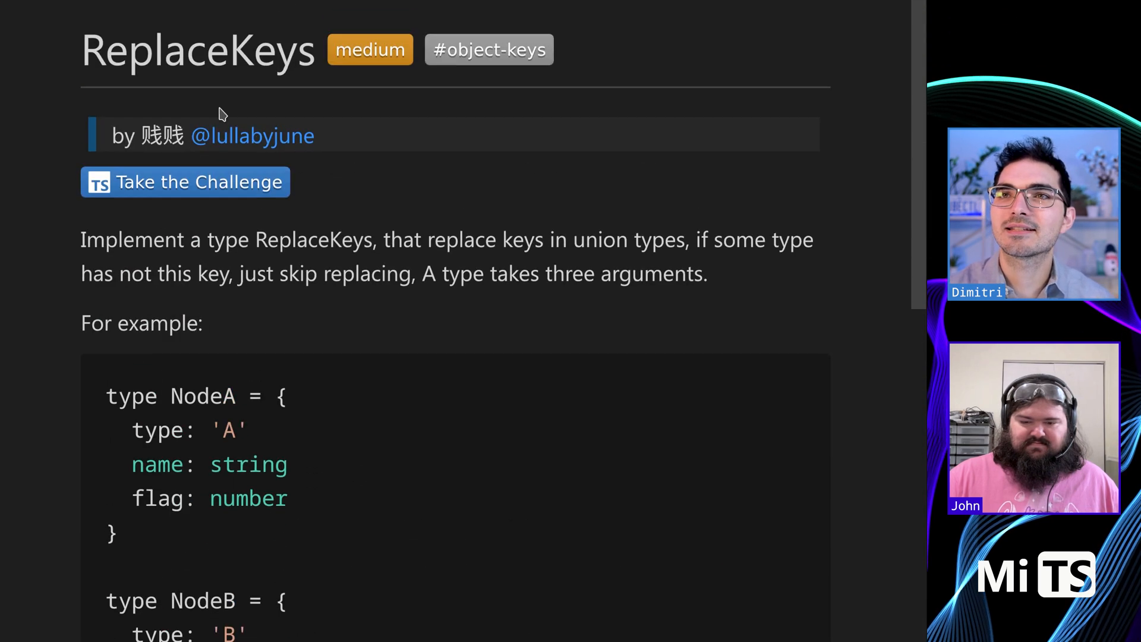
click(185, 181)
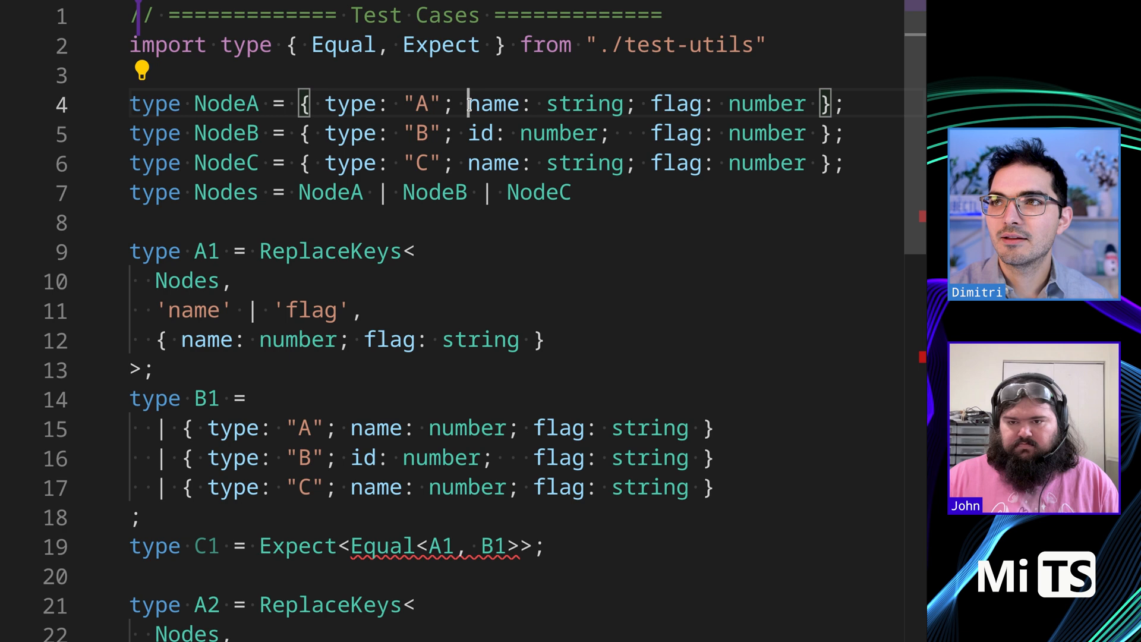
double_click(494, 104)
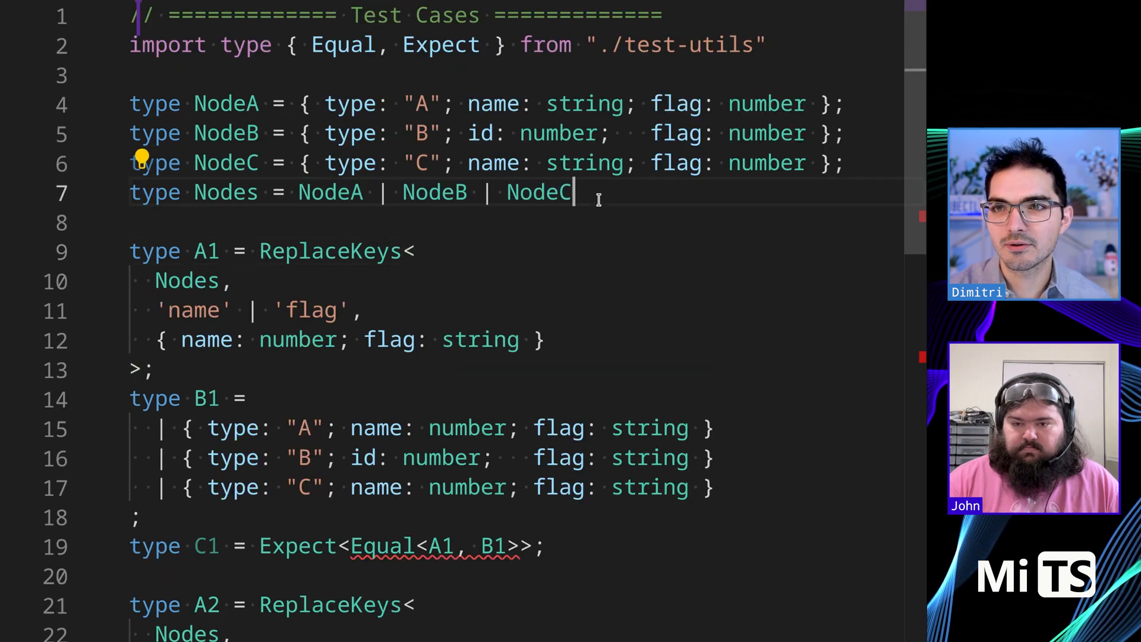
drag(155, 310, 347, 310)
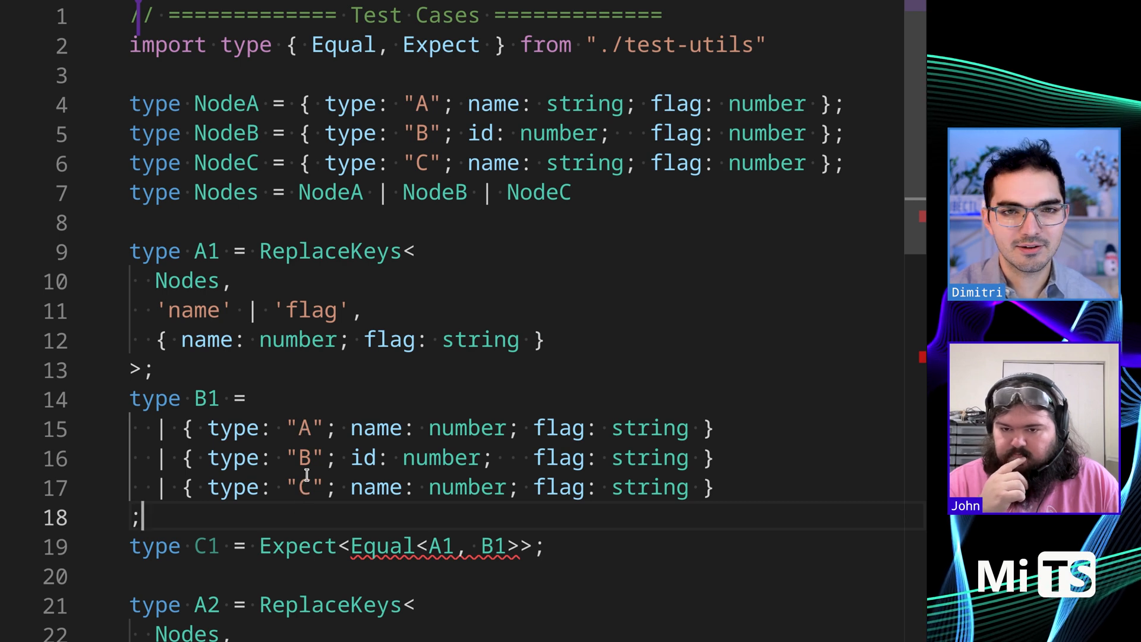
mouse_move(376, 428)
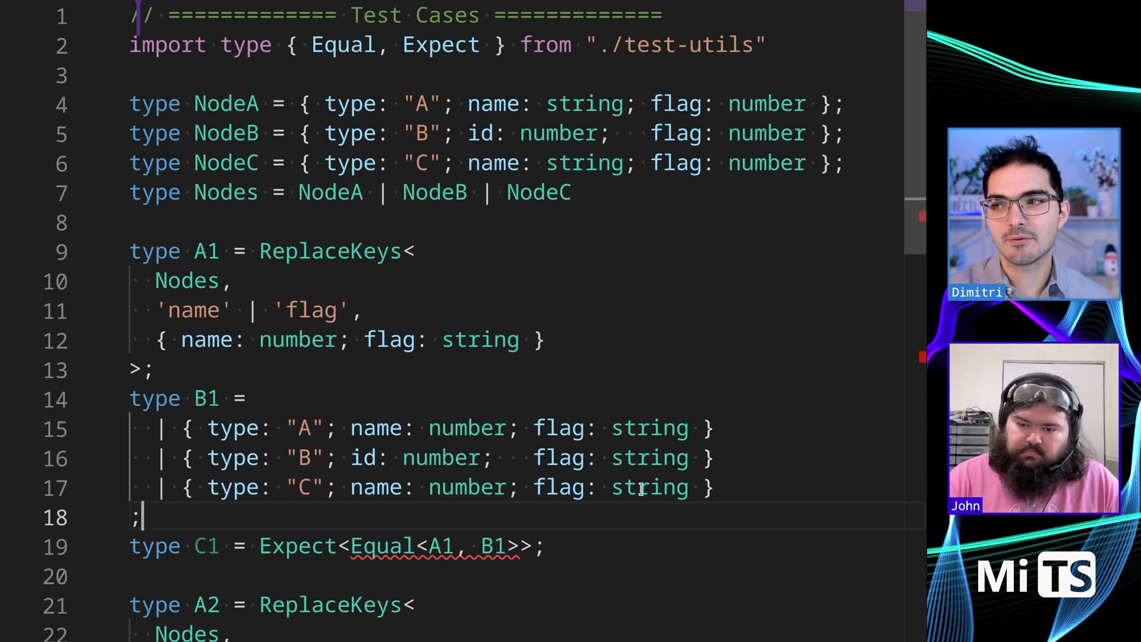
Step: Replace the ReplaceKeys 'any' placeholder with { [P in keyof T]: T[P] }
scroll(down, 3)
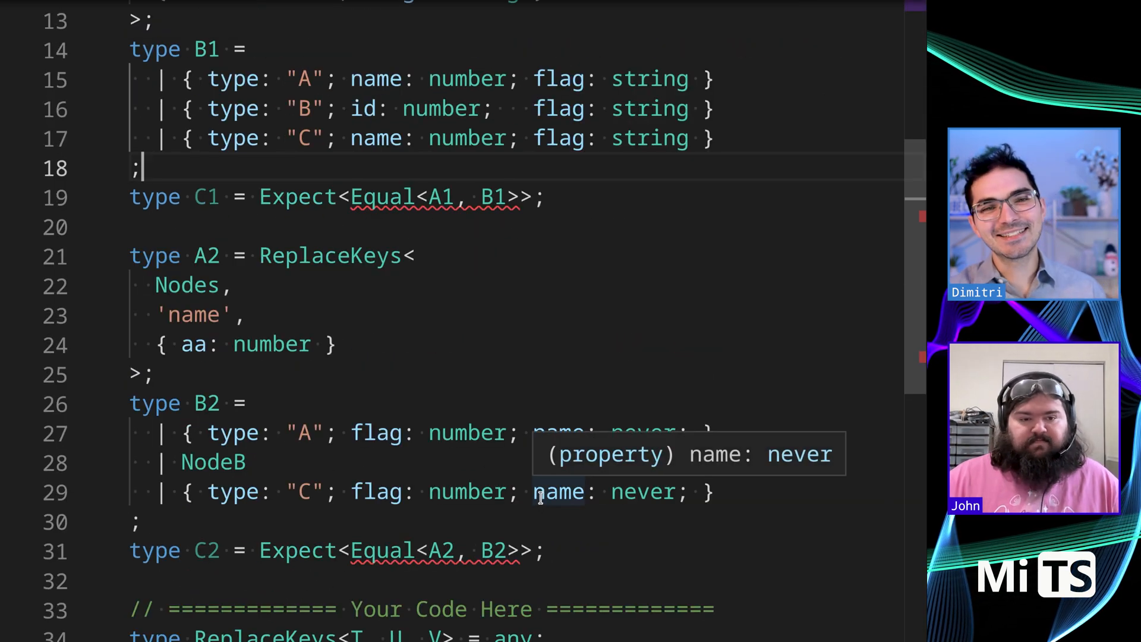
scroll(down, 3)
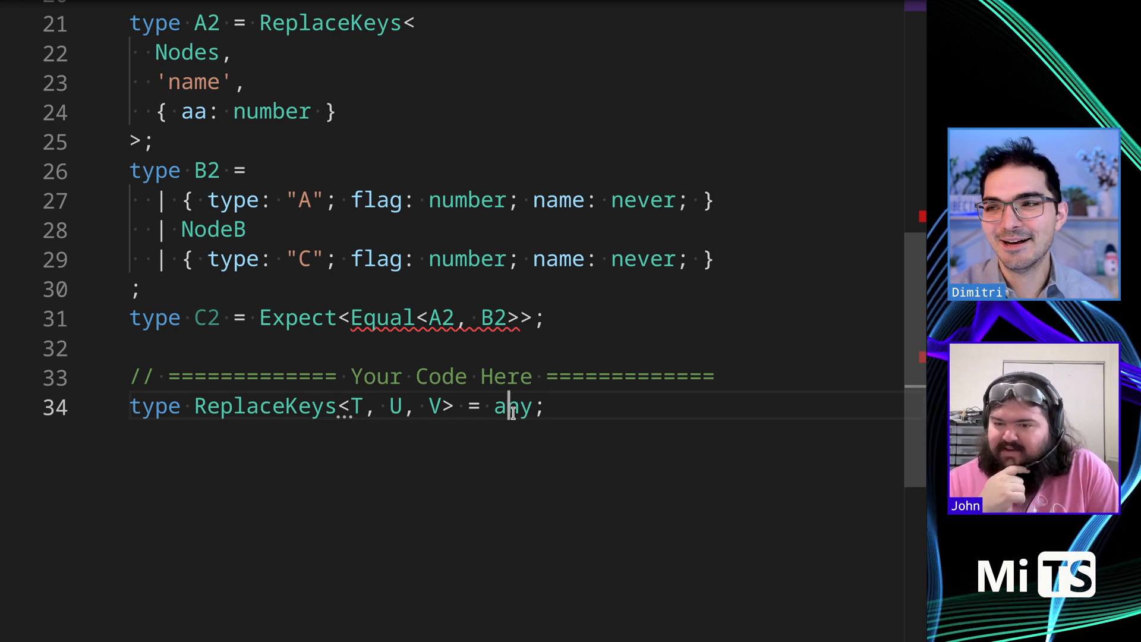
double_click(513, 406)
text([P in keyof T]:)
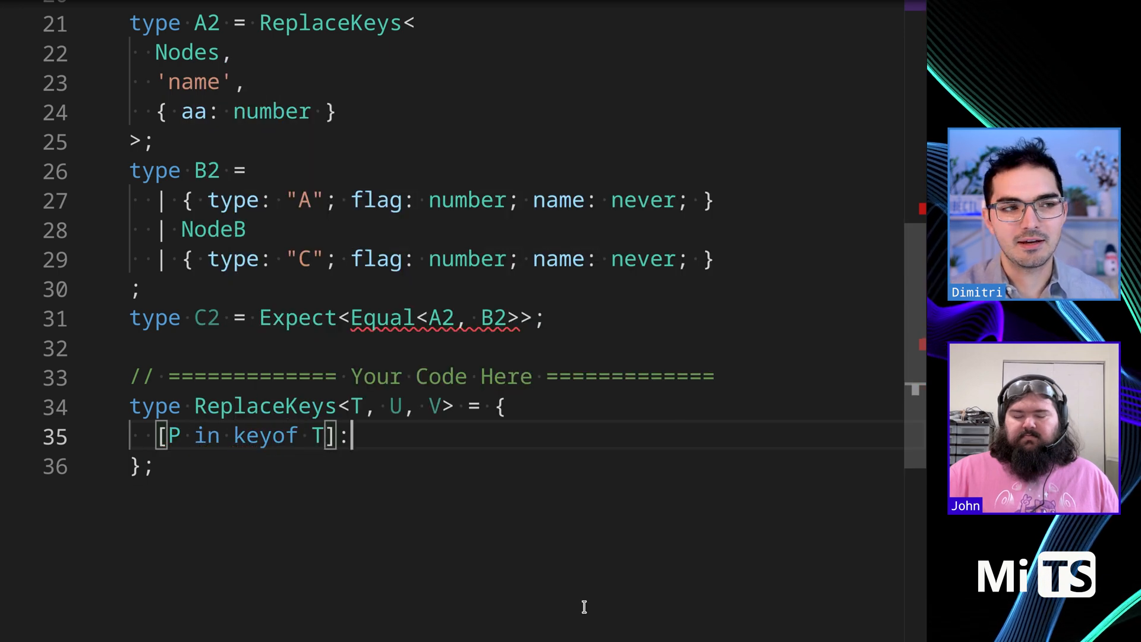
text(T[])
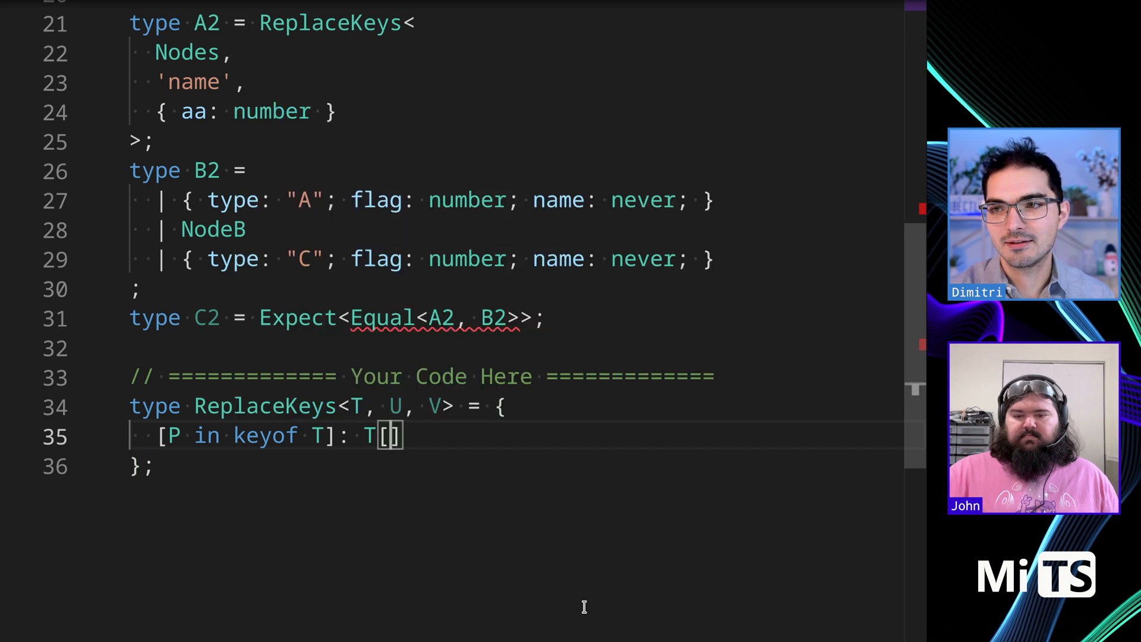
text(P)
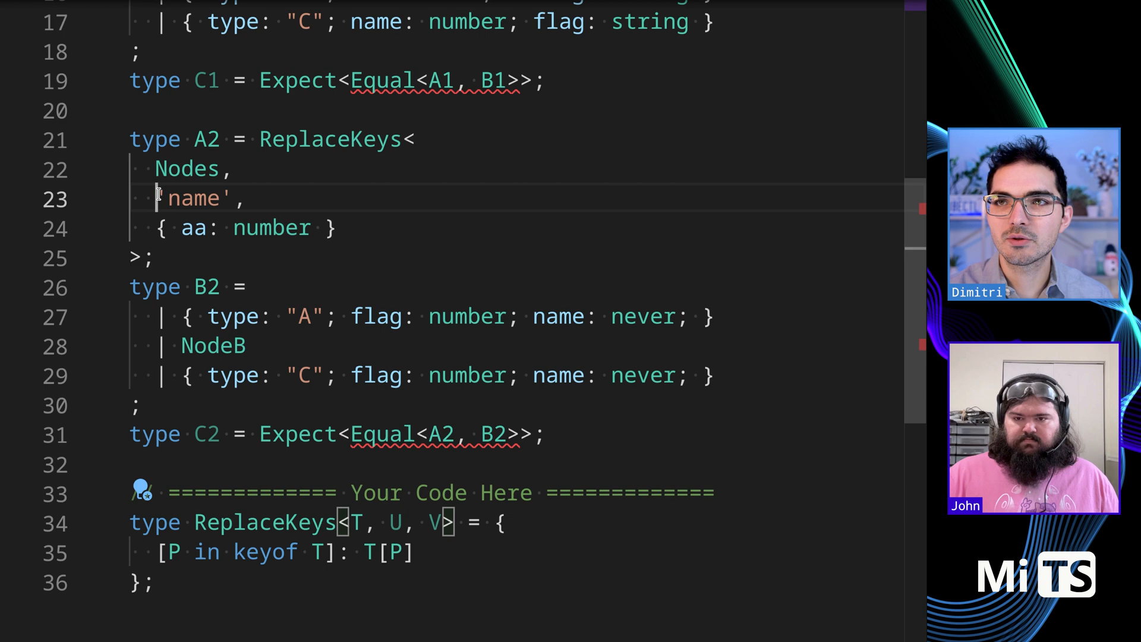
Step: Rewrite the mapped value as 'P extends U ? true : T[P]' across multiple lines
double_click(194, 198)
text(P extends U)
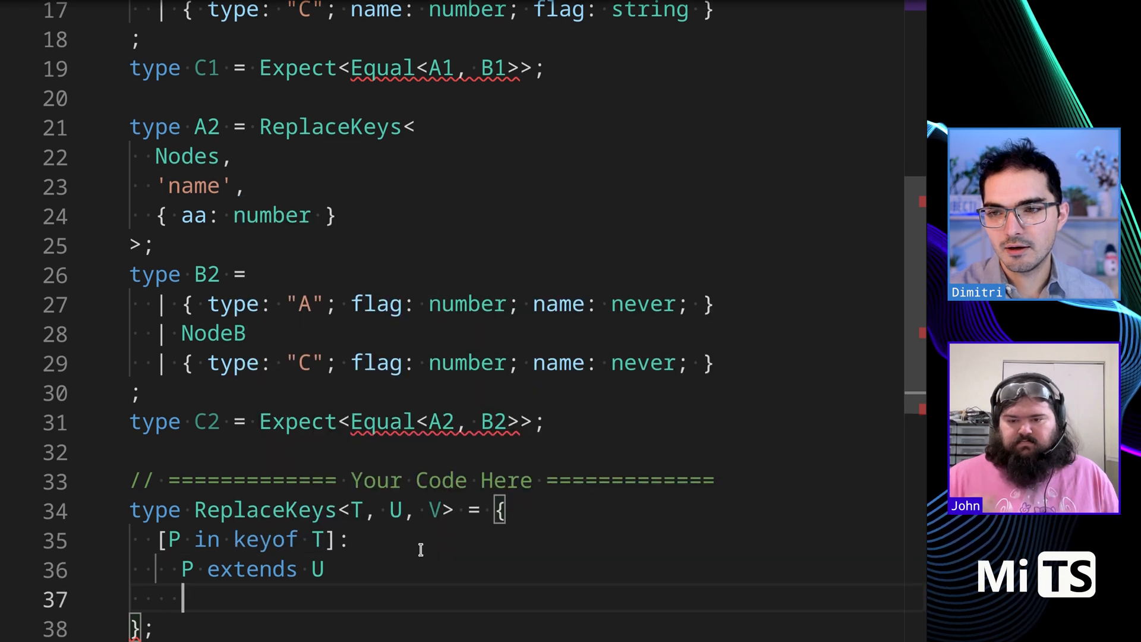
text(?)
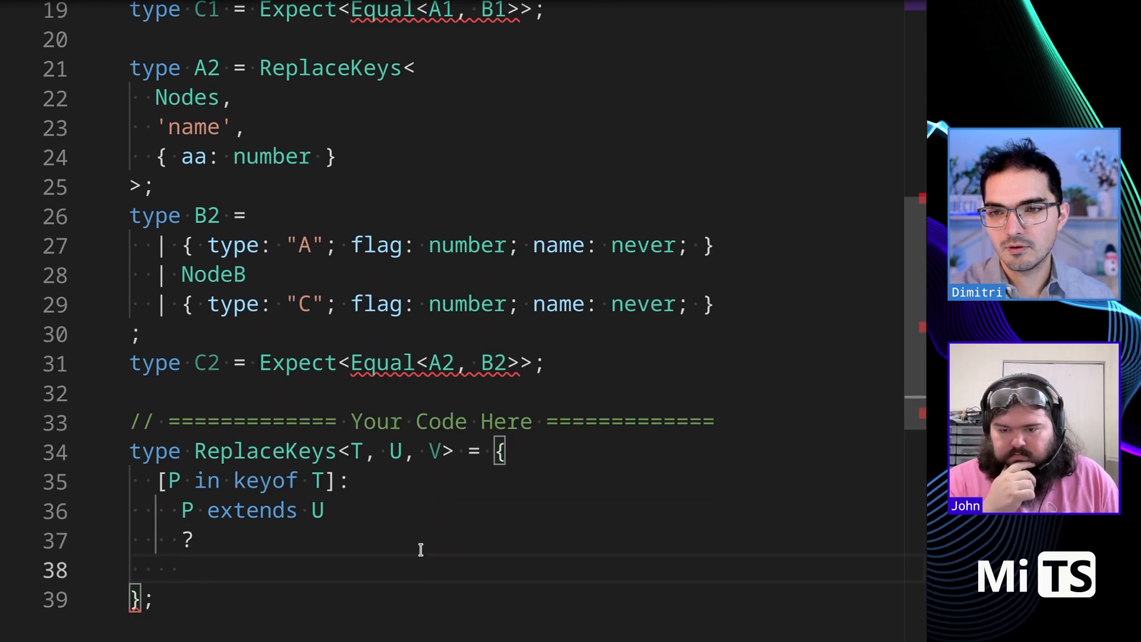
text(:)
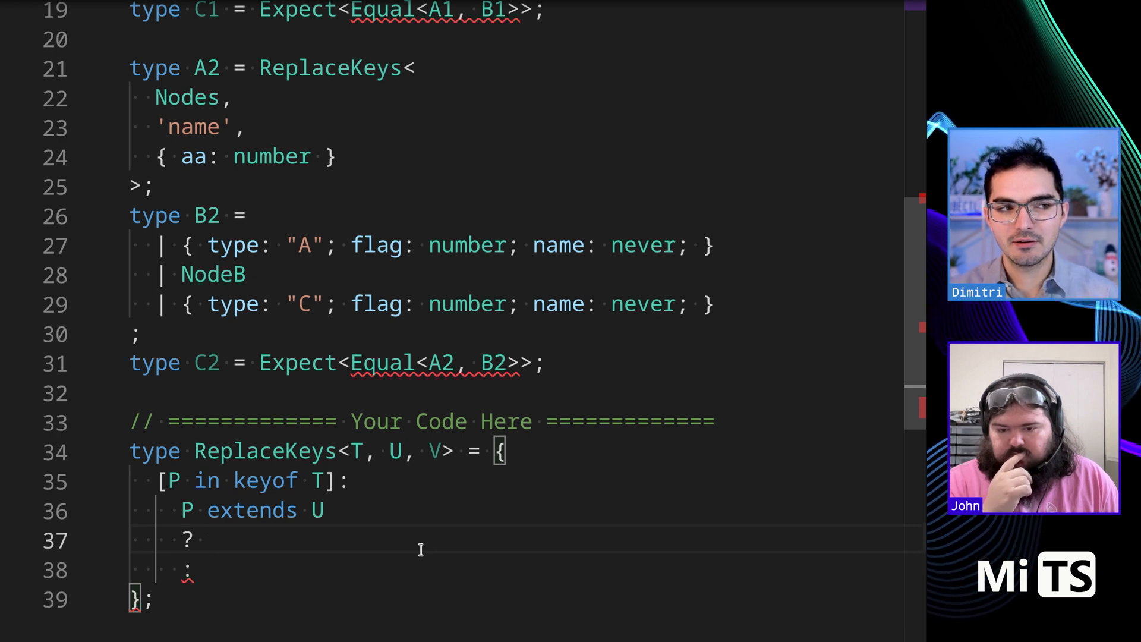
text(tur)
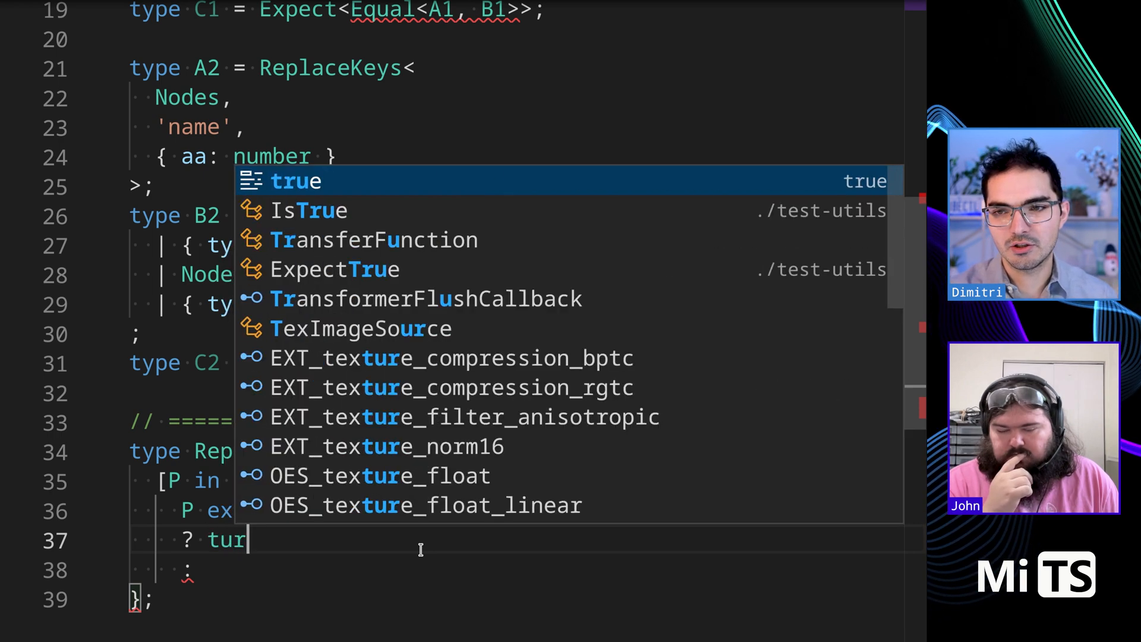
text(ue)
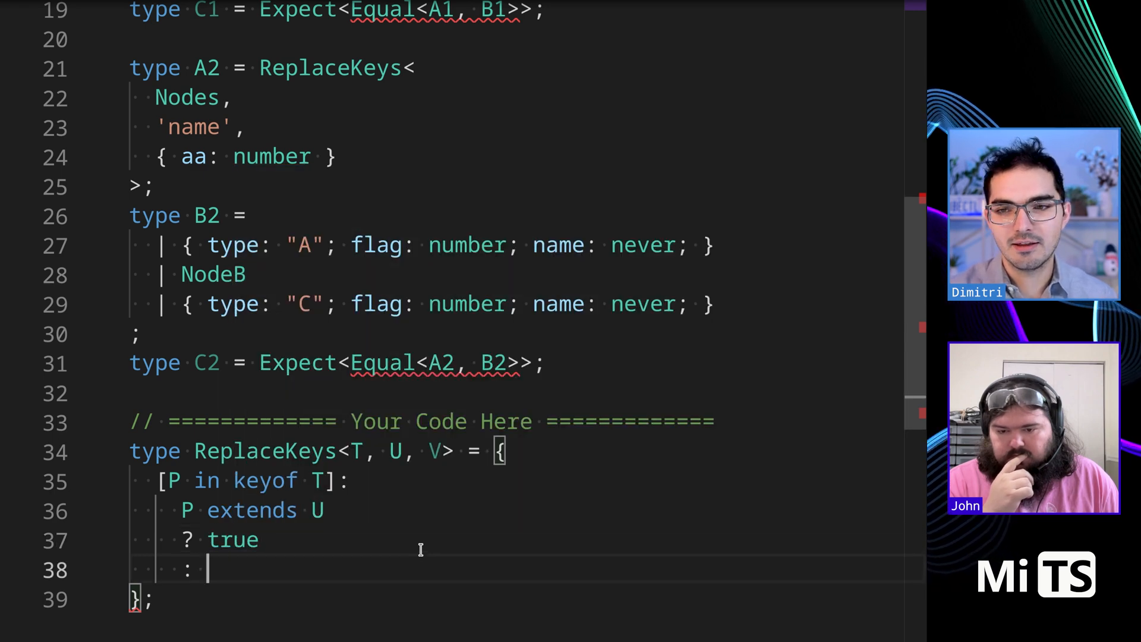
text(T[])
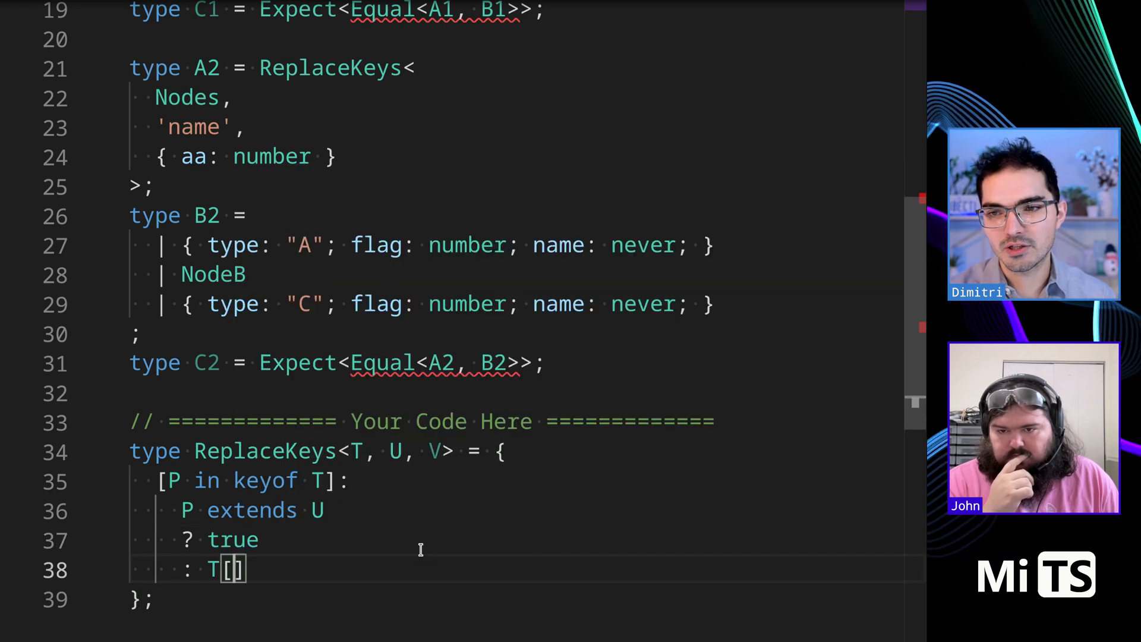
text(P)
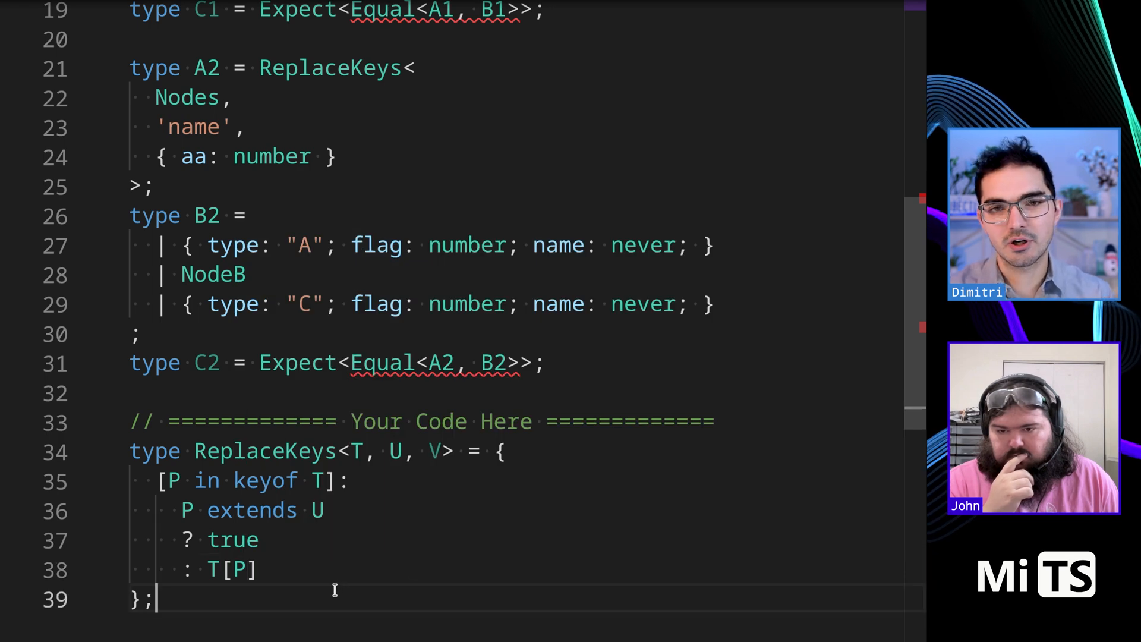
mouse_move(347, 582)
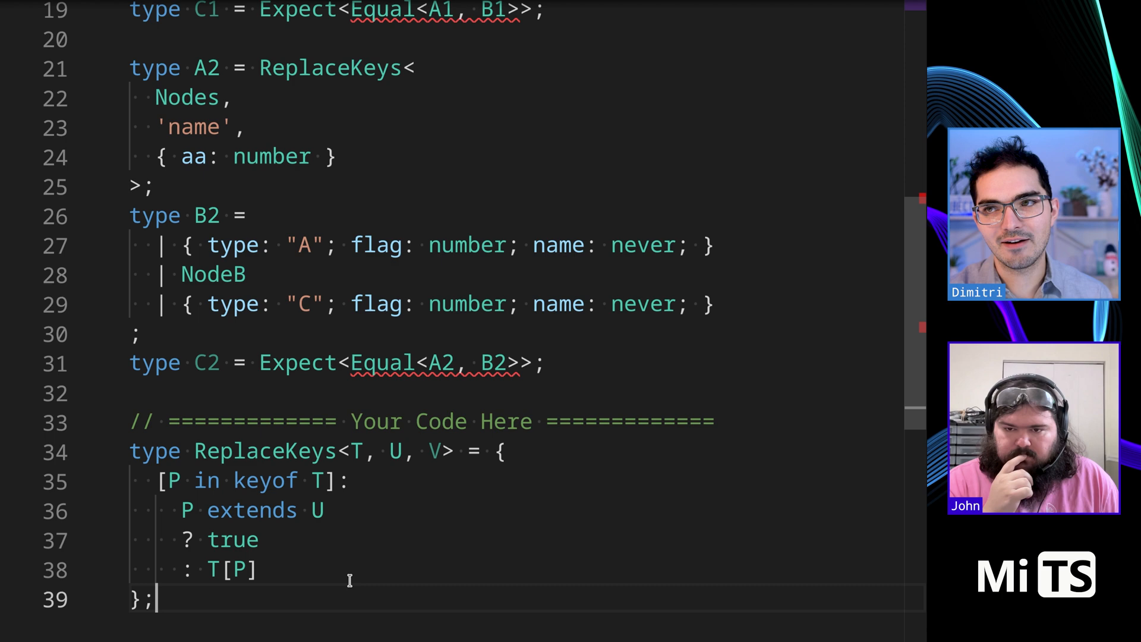
Step: Nest 'P extends keyof V ? true : false' inside the matched-key branch
scroll(up, 3)
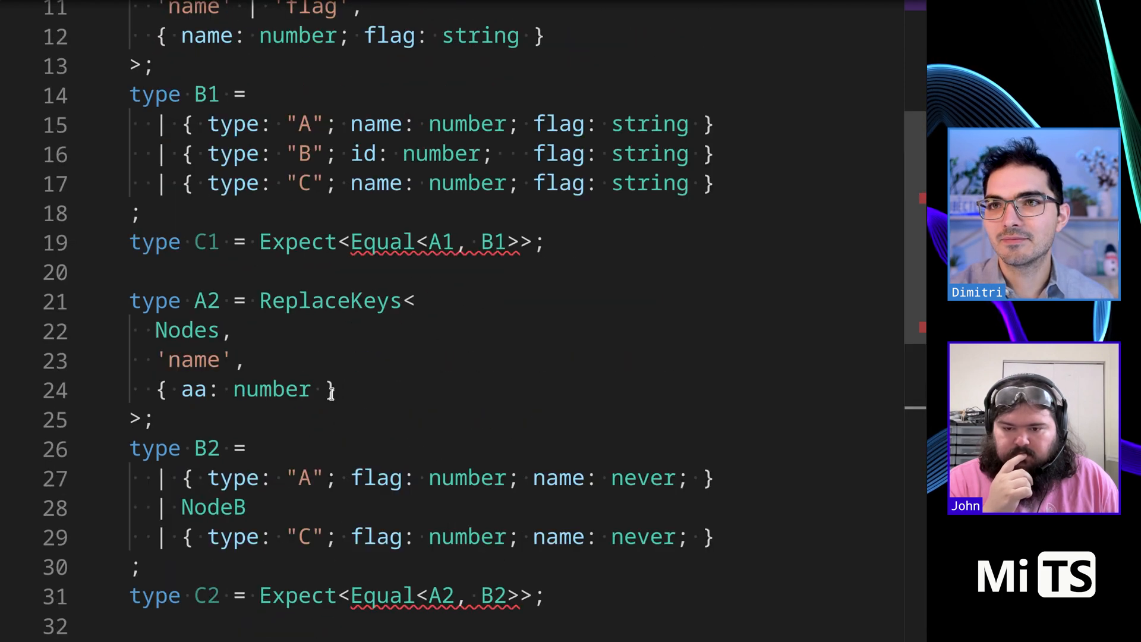
scroll(down, 3)
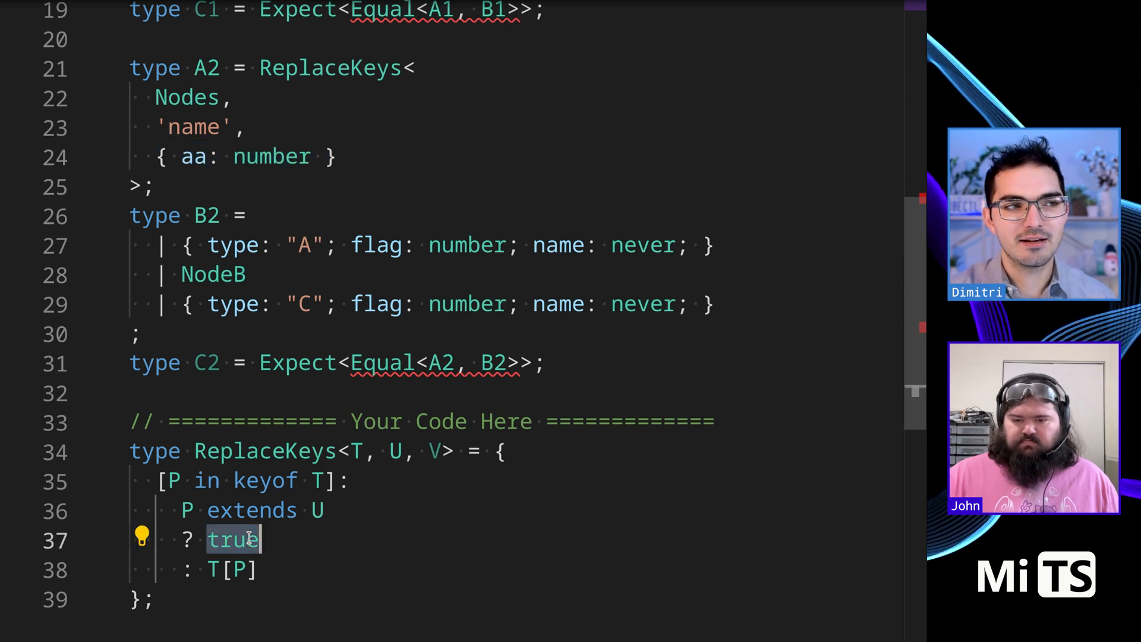
text(P)
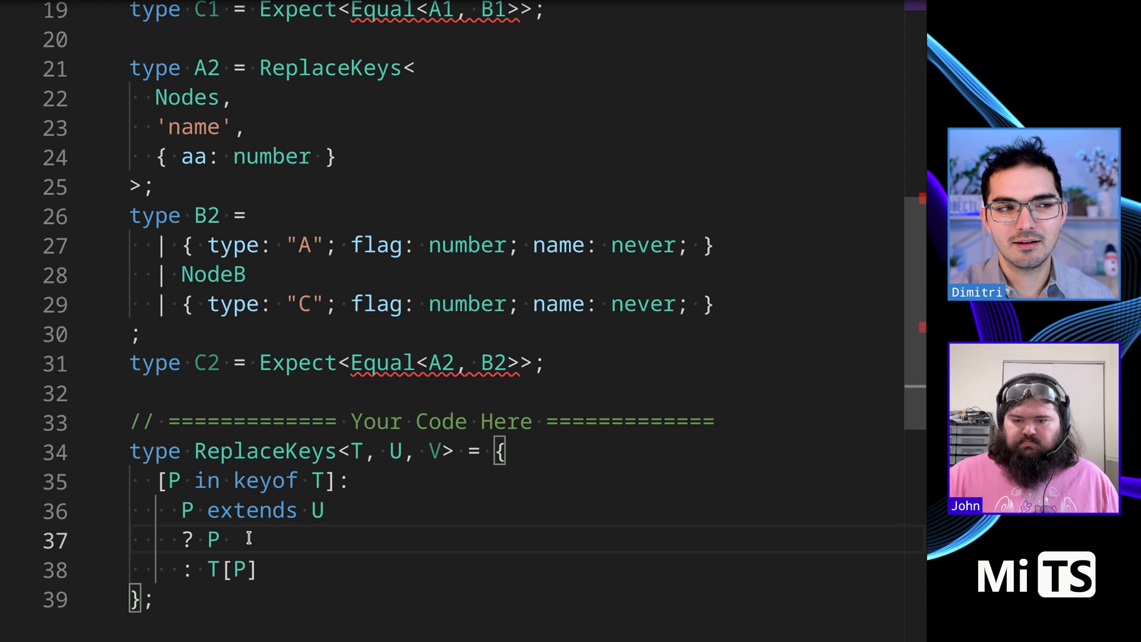
text(extends)
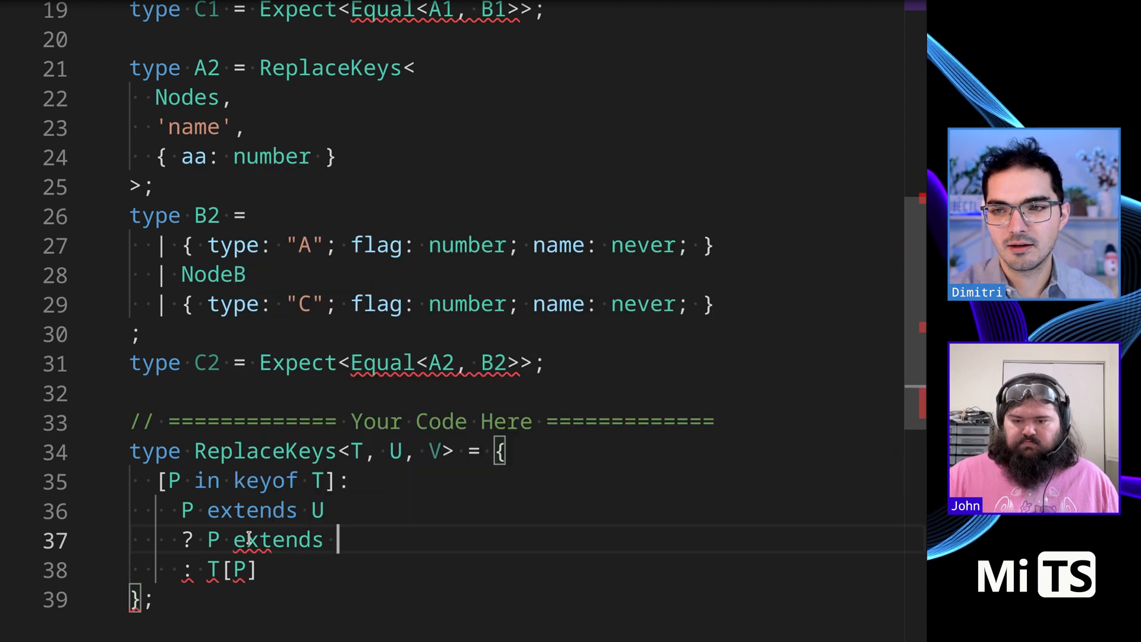
text(keyof V)
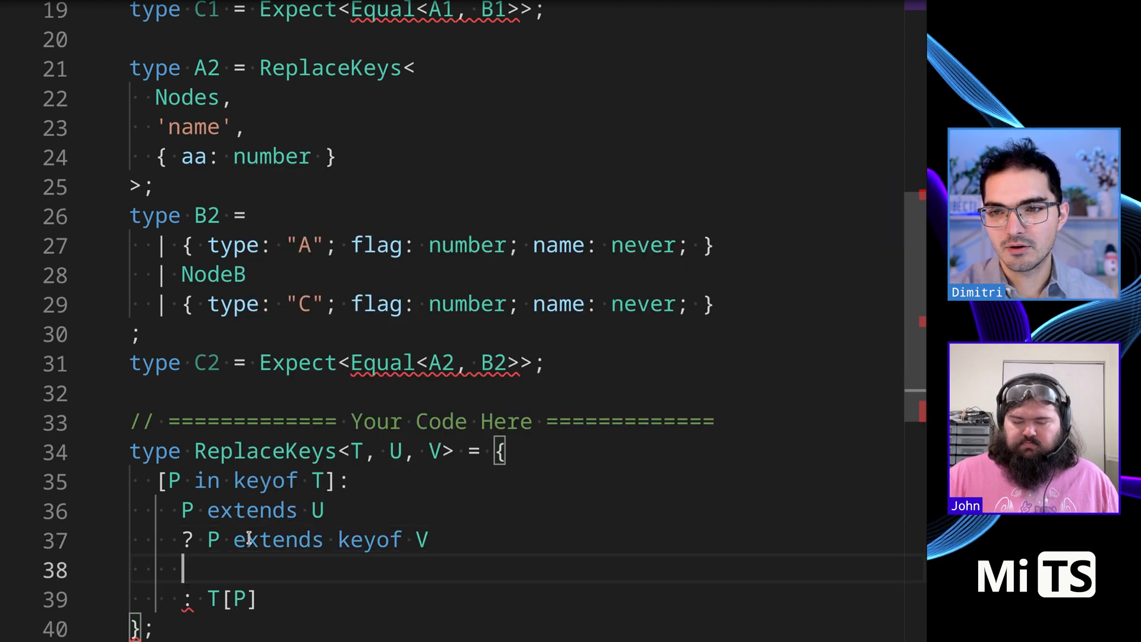
text(? ture)
text(:)
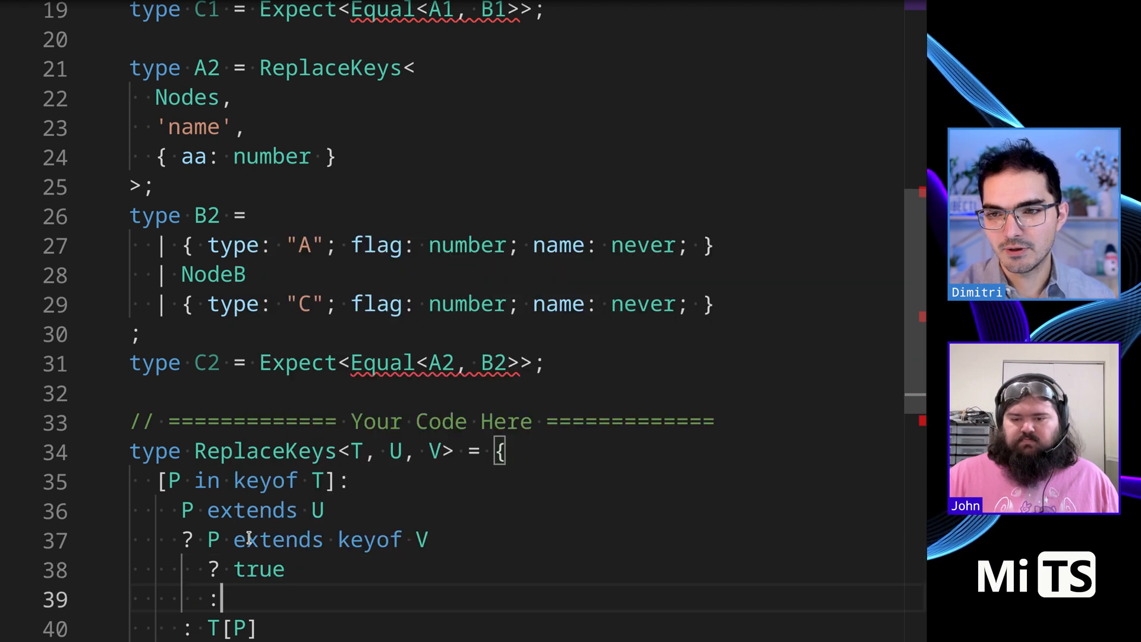
text(false)
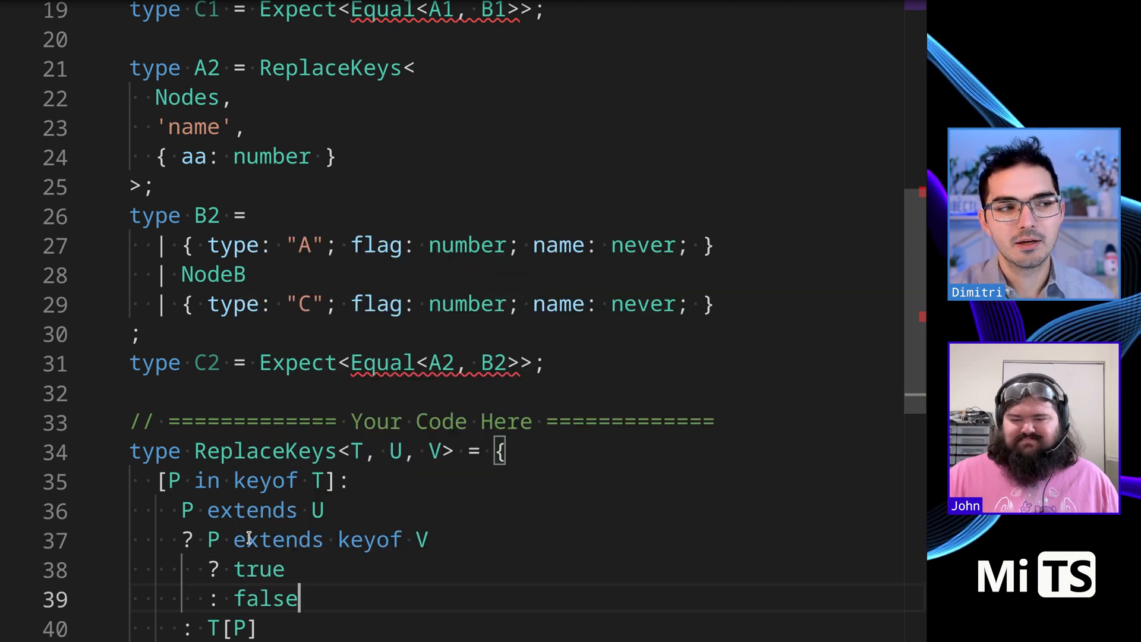
scroll(down, 3)
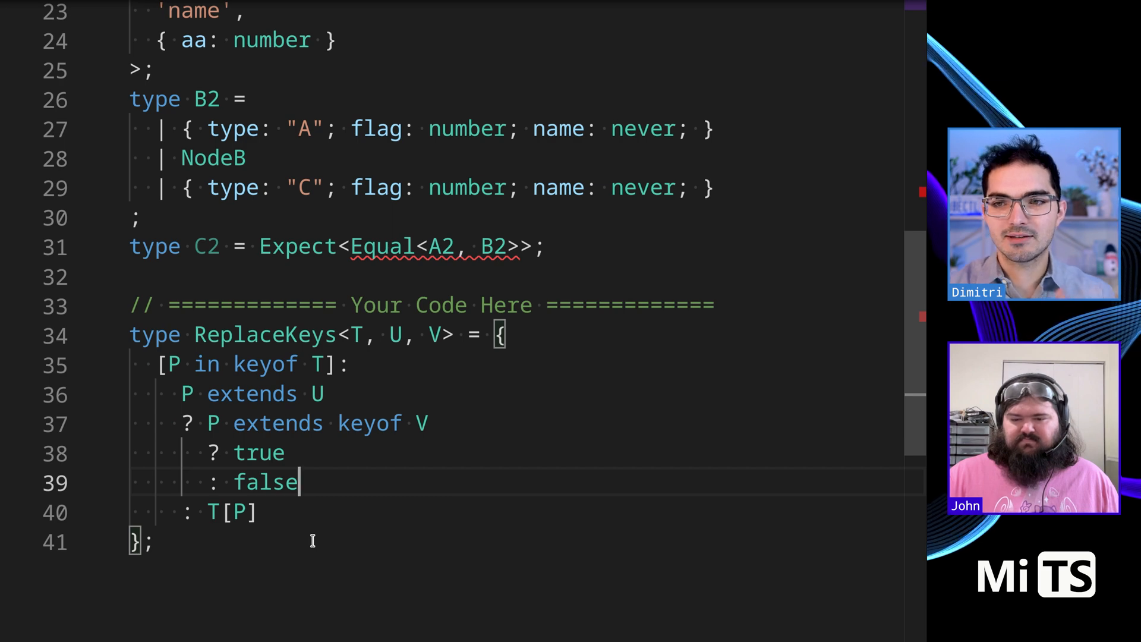
double_click(266, 482)
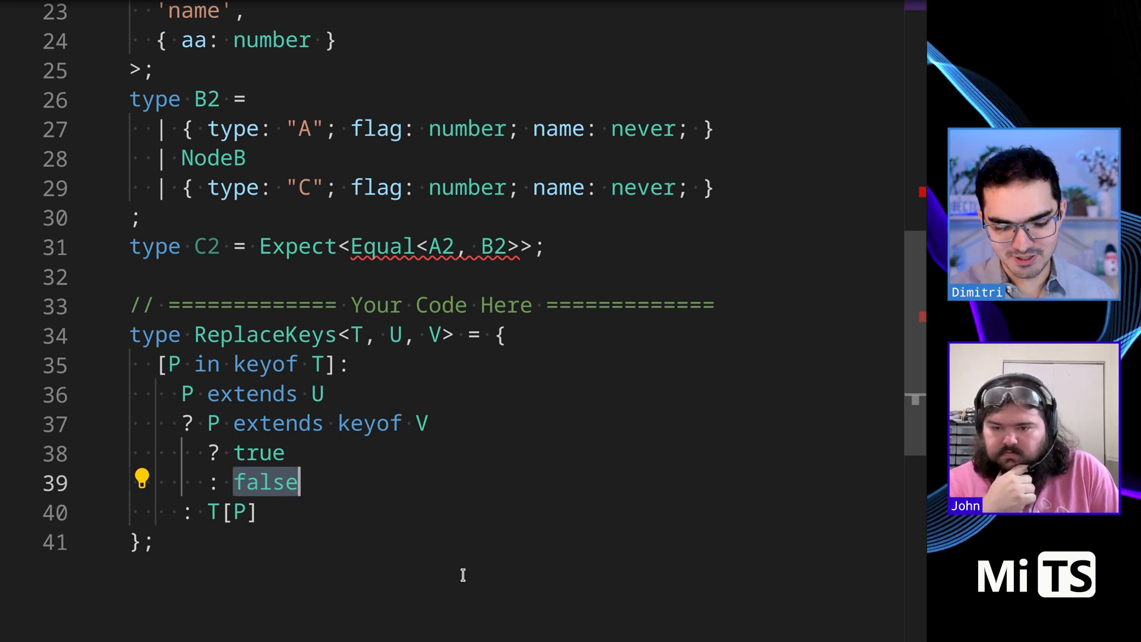
Step: Replace the inner fallback 'false' with 'never'
text(never)
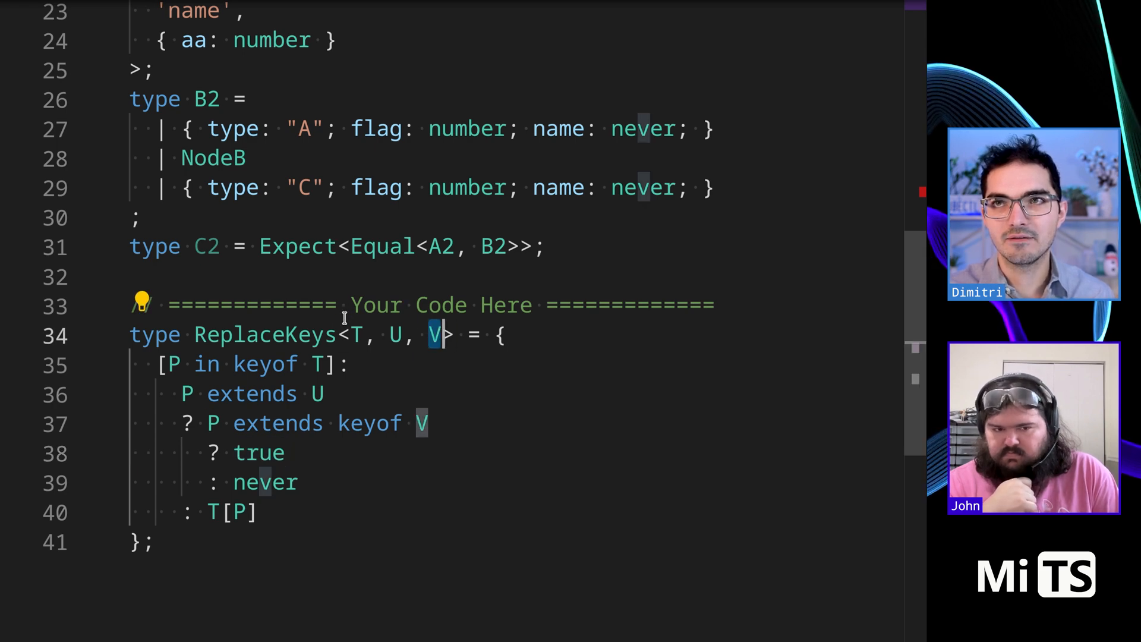
double_click(266, 40)
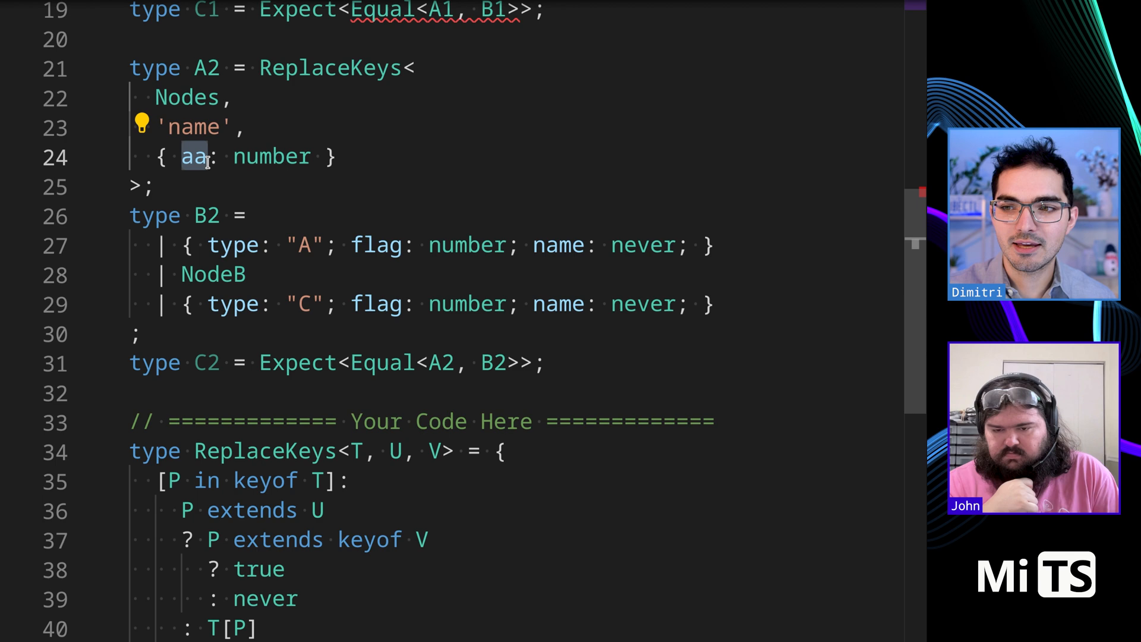
mouse_move(197, 156)
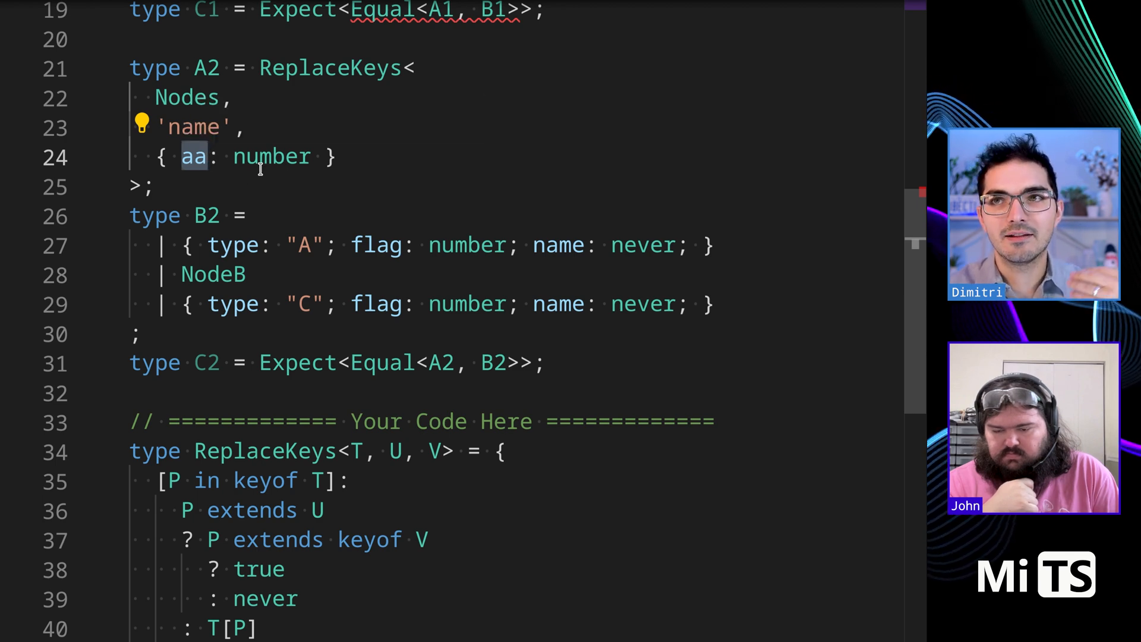
double_click(271, 156)
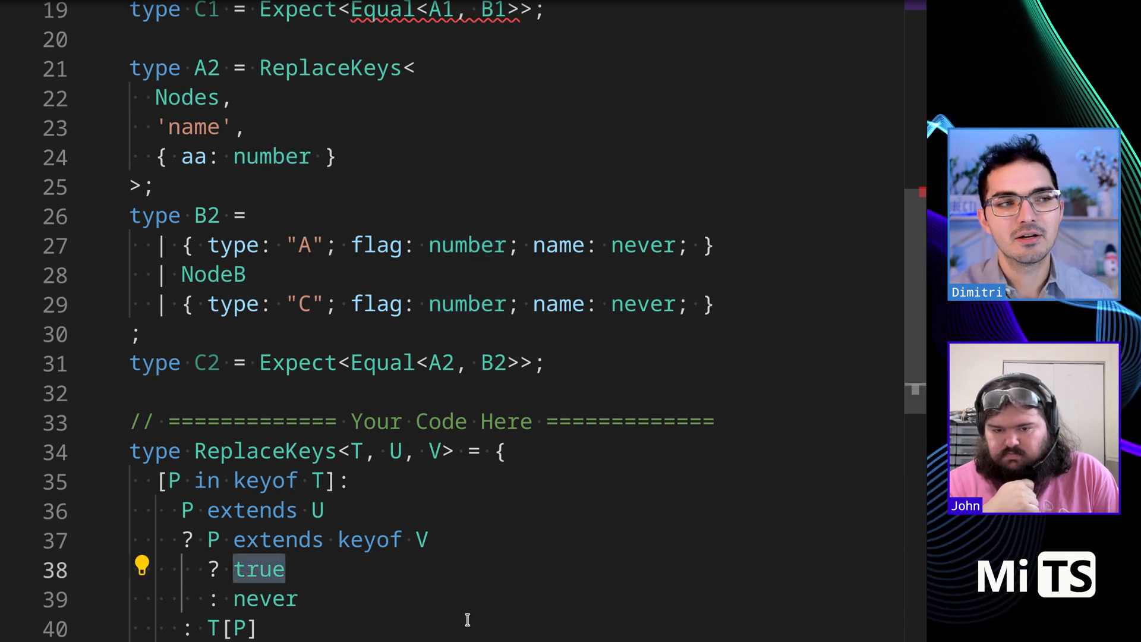
Step: Return V[P] from the inner true branch, dismissing the autocomplete list
text(V[P)
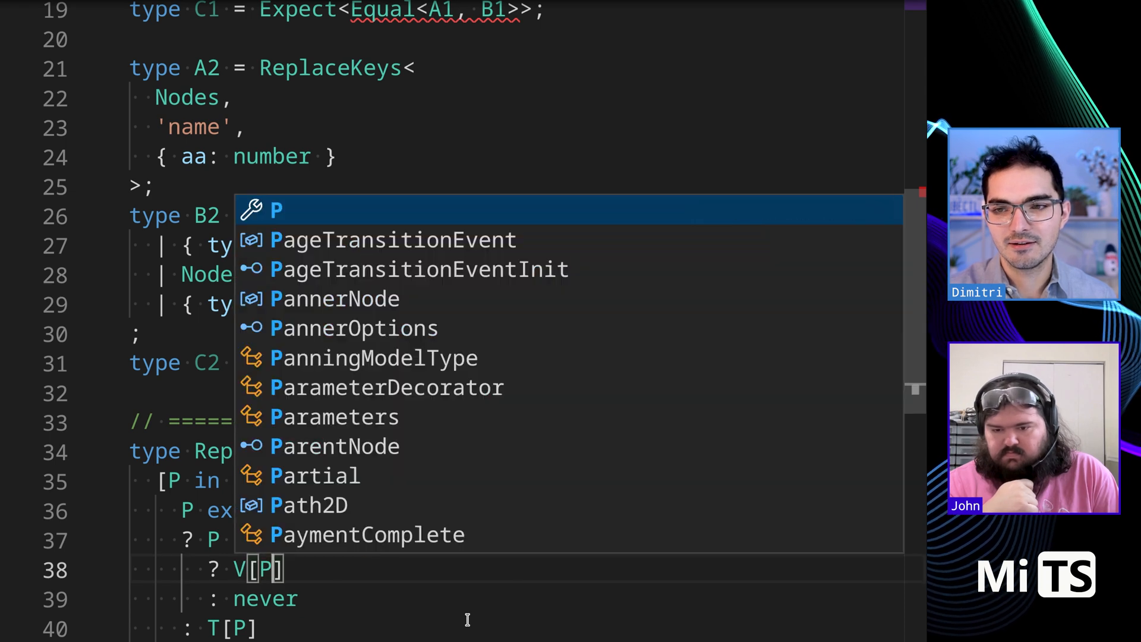
key(Escape)
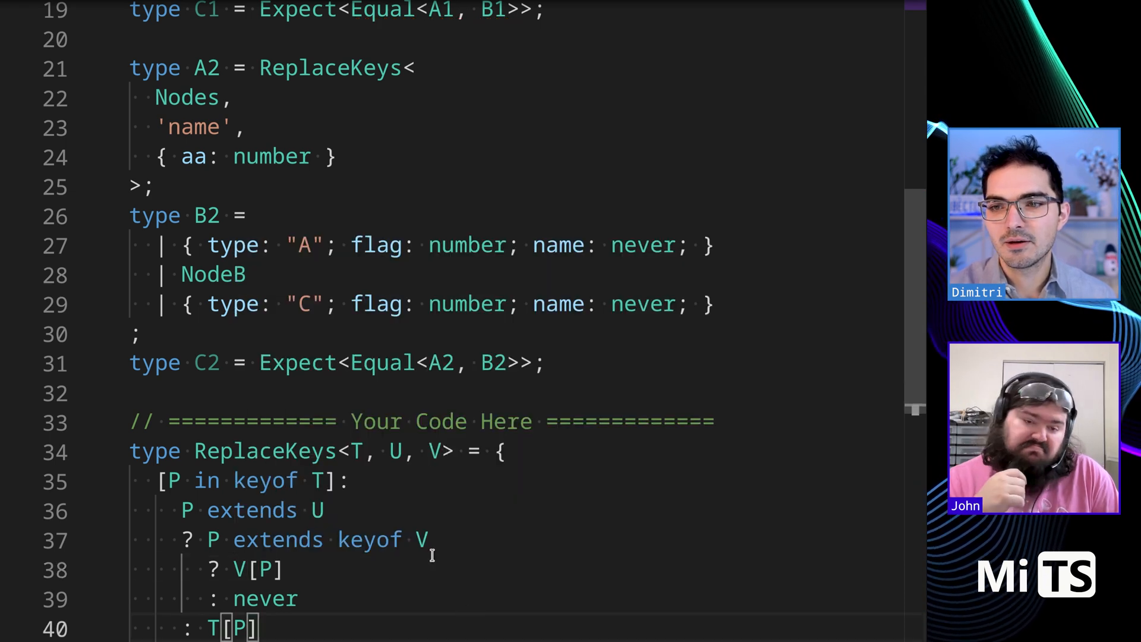
scroll(down, 3)
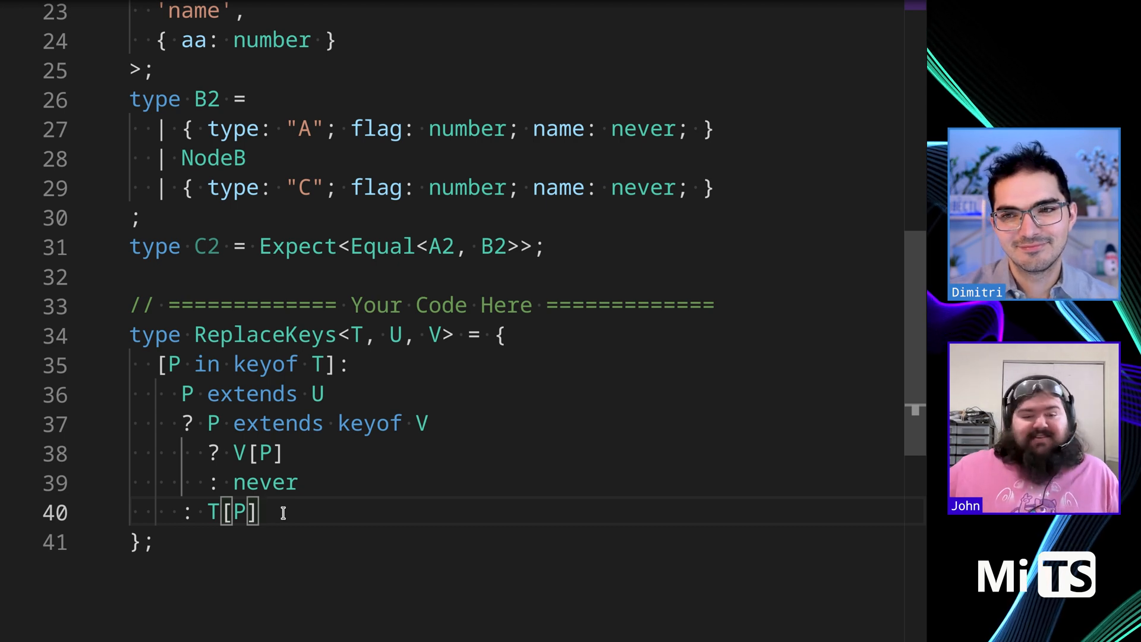
mouse_move(313, 486)
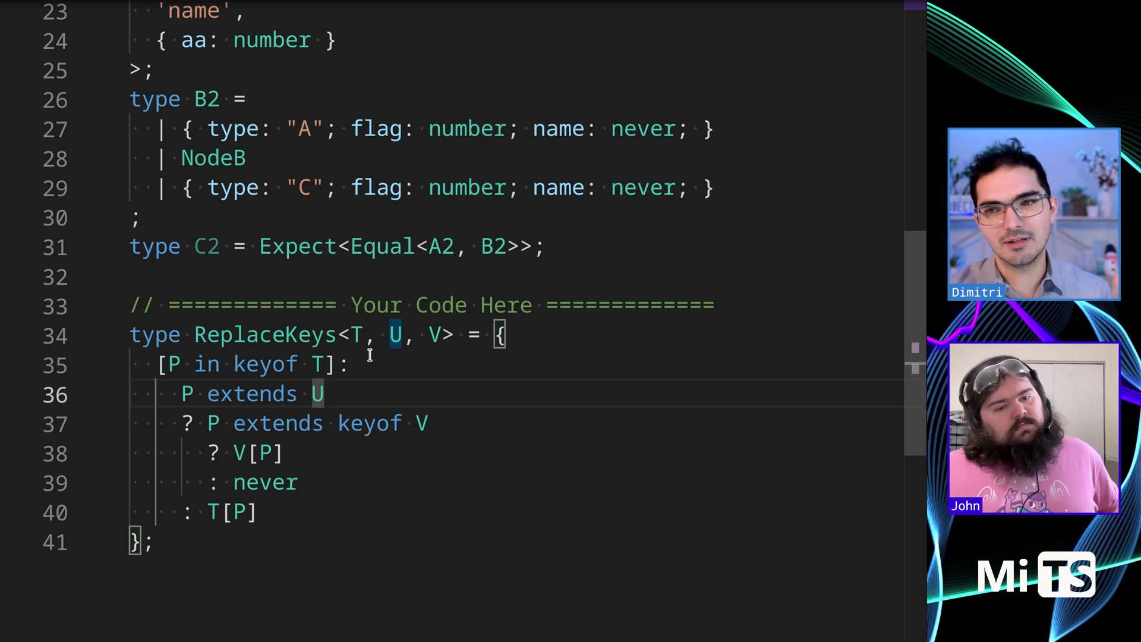
Step: Rename V, U and T to Updater, SearchKeys and Input with Rename Symbol
click(172, 364)
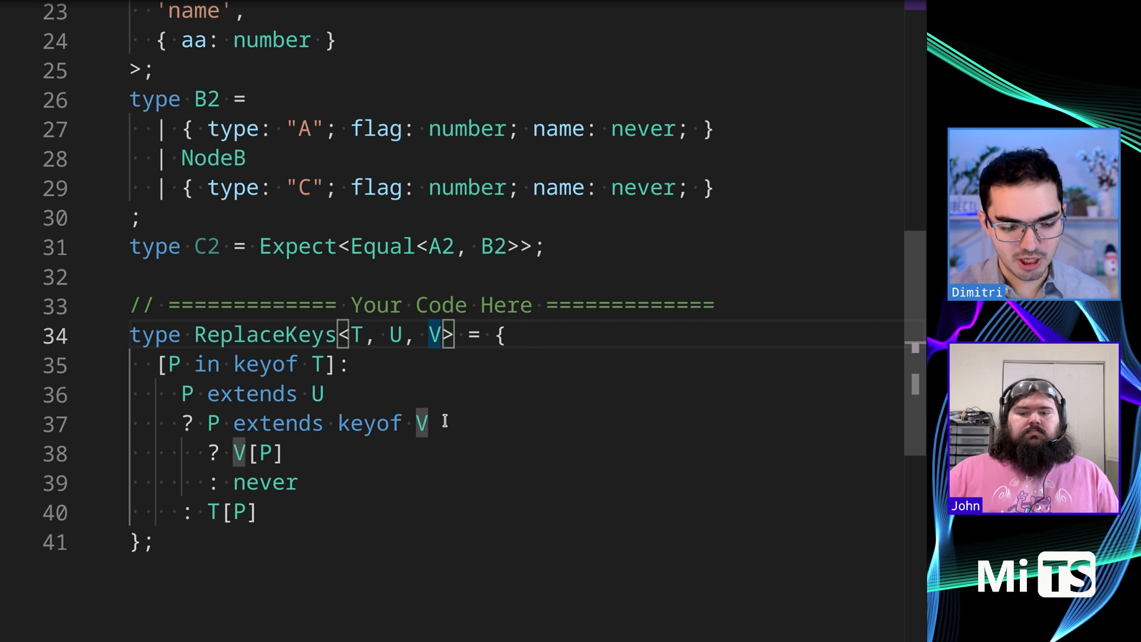
text(Updater)
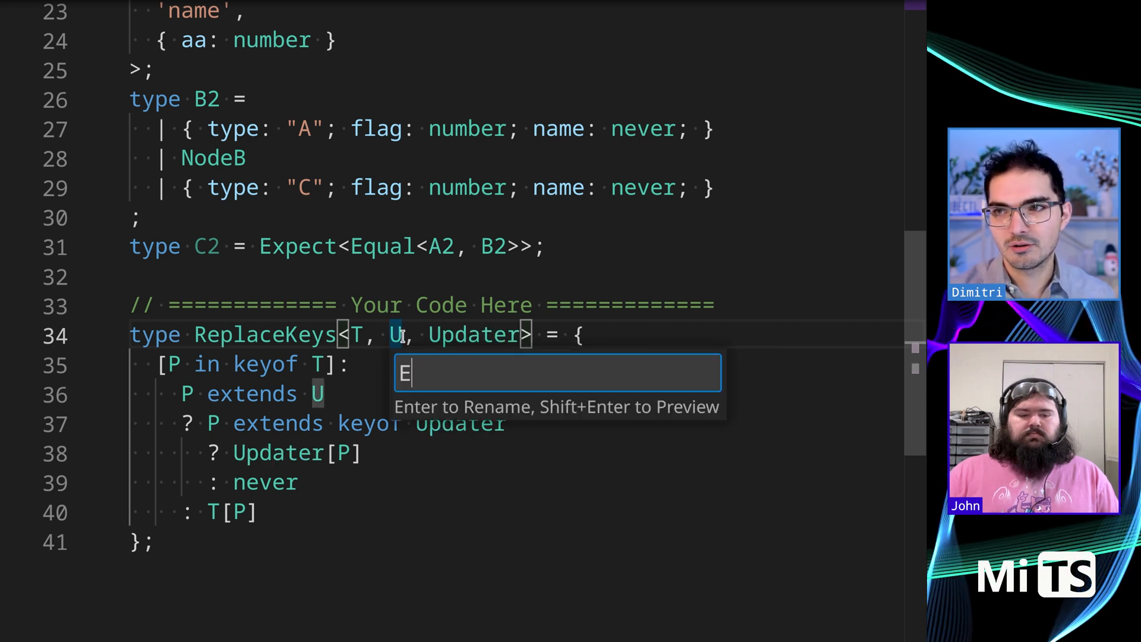
text(SearchKeys)
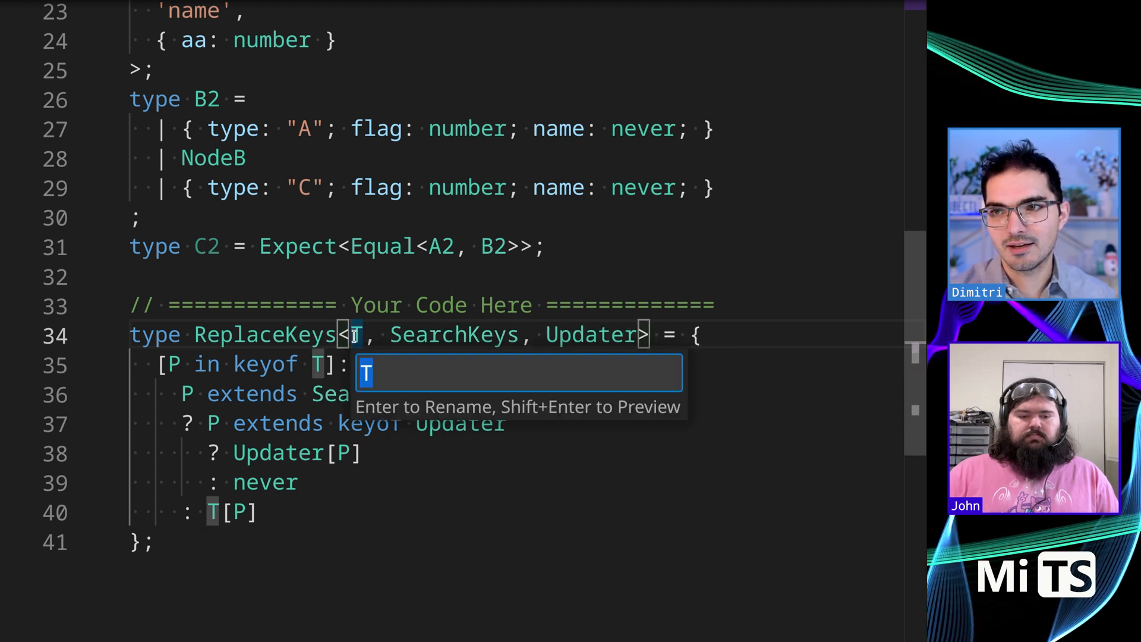
text(Input)
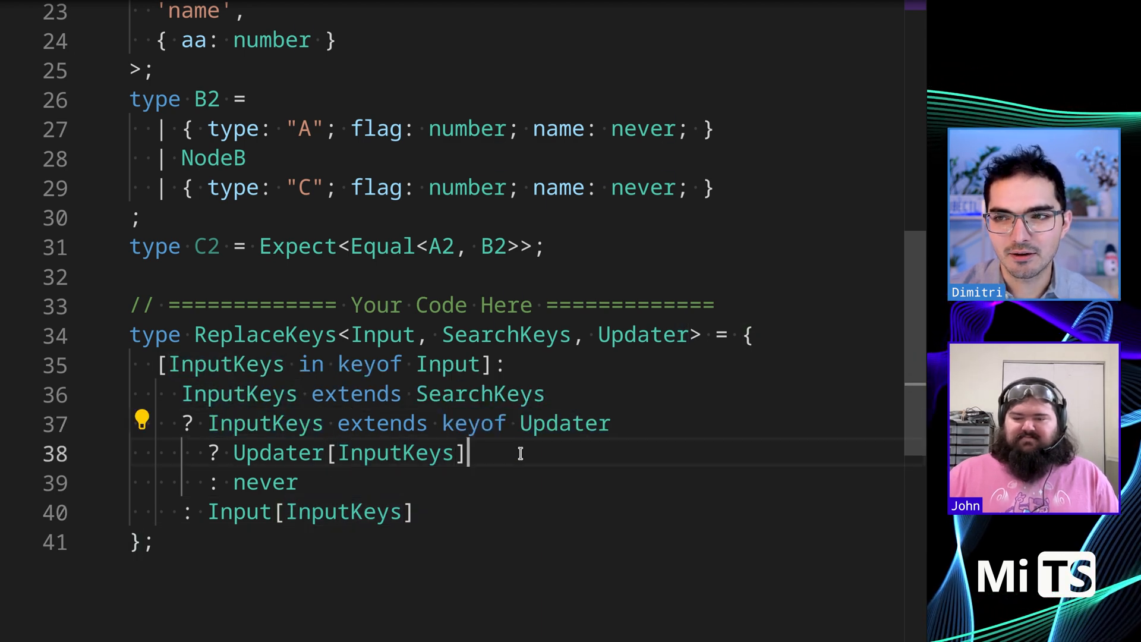
double_click(278, 451)
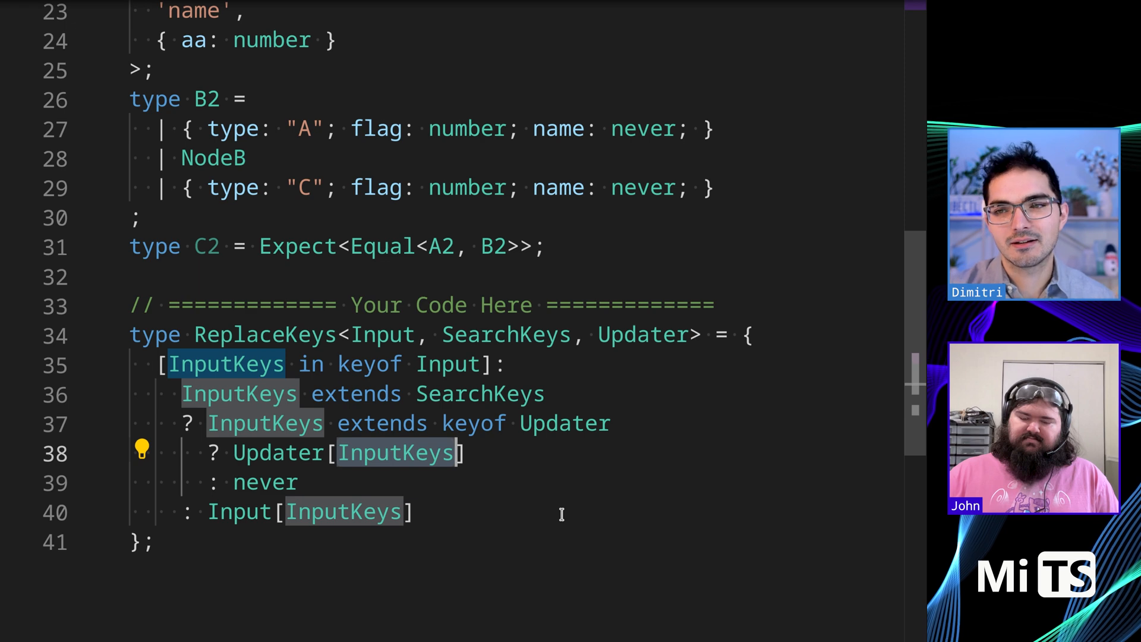
drag(130, 334, 150, 542)
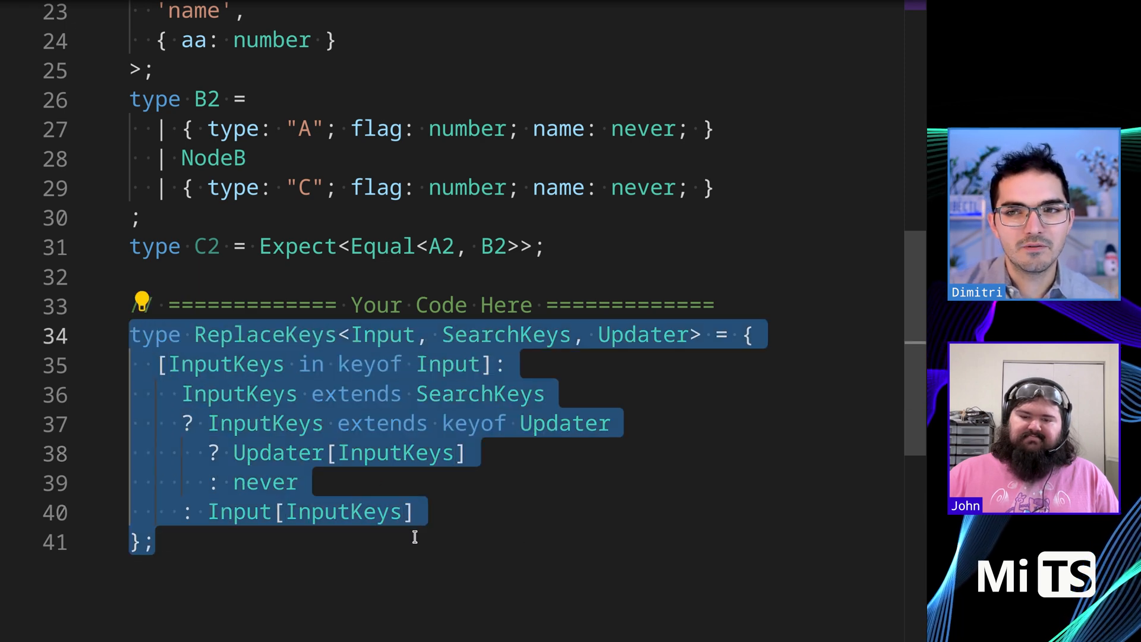